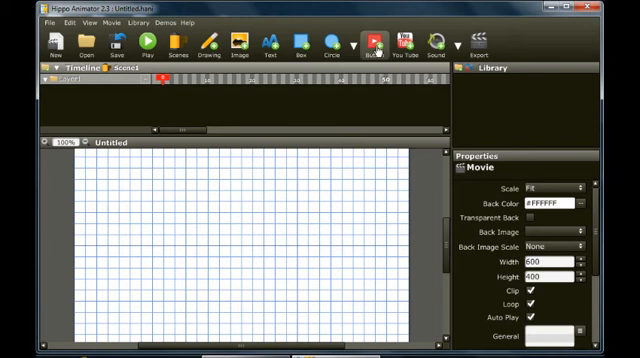
Step: Add a new red button labelled Set Values using the Button tool
click(376, 44)
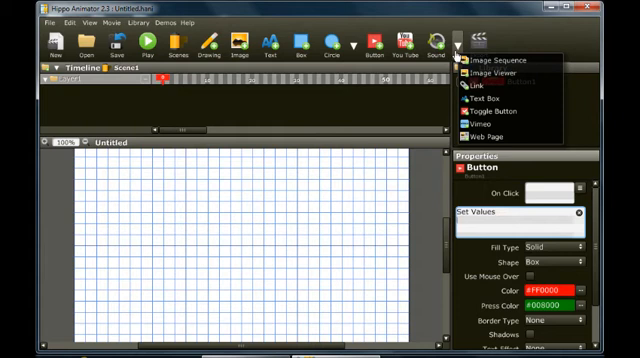
Step: Add three Text Box components from the Library, stacked to the right of the button
click(476, 96)
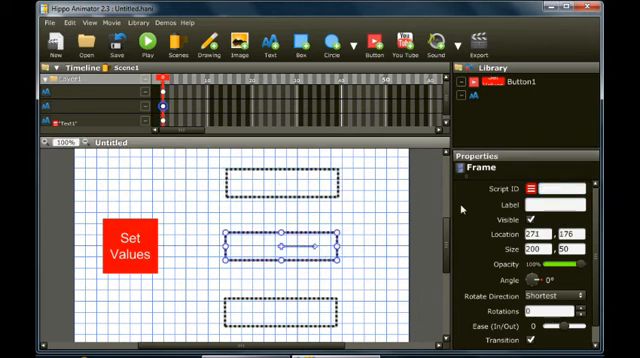
Step: Name each text box with a unique Script ID, then select the Set Values button
click(564, 188)
text(Banana)
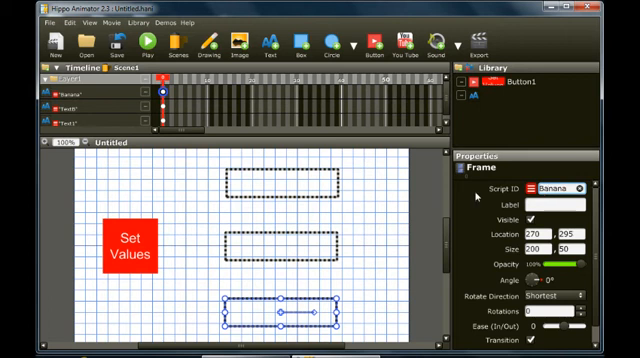
click(530, 84)
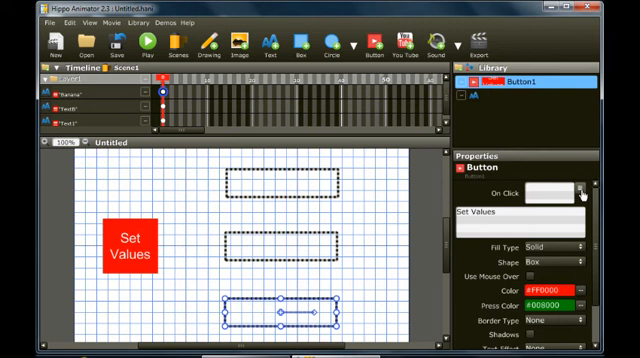
Step: Insert a Text Box Set command in the On Click script targeting Text1 with value 1
click(578, 192)
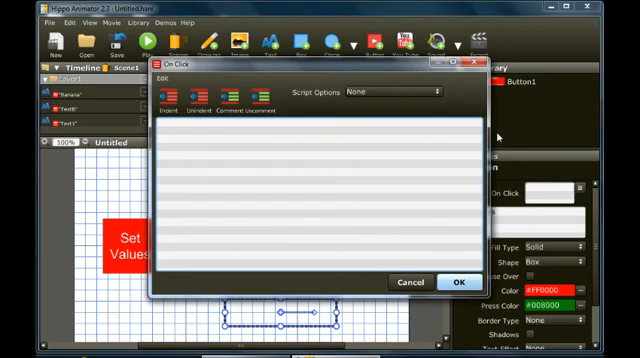
click(388, 92)
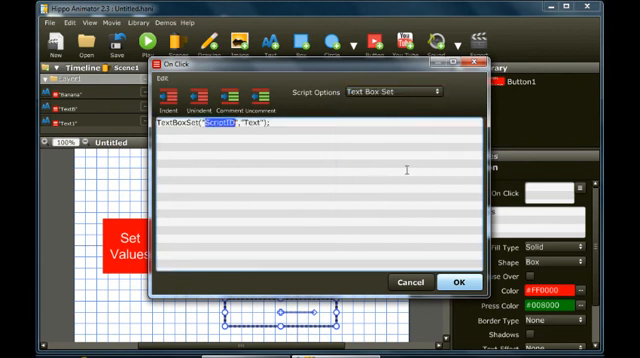
text(Text)
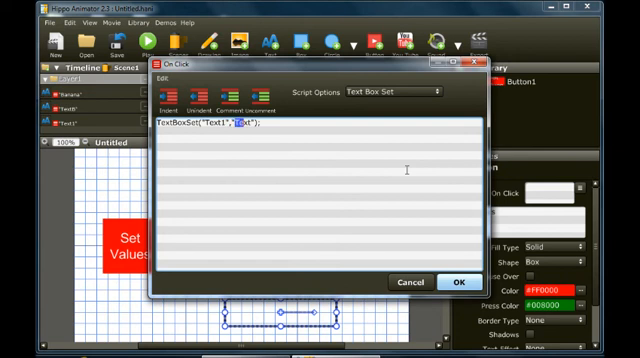
text(1)
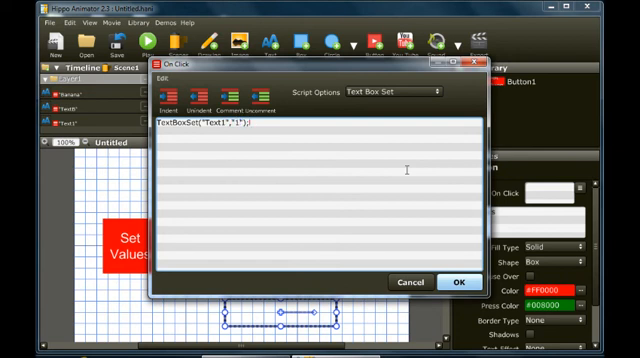
Step: Duplicate the TextBoxSet("Text1","1") line and retarget a copy to the box named Banana
text(TextBoxSet("Text1","1");)
text(TextBoxSet("TextB","2");)
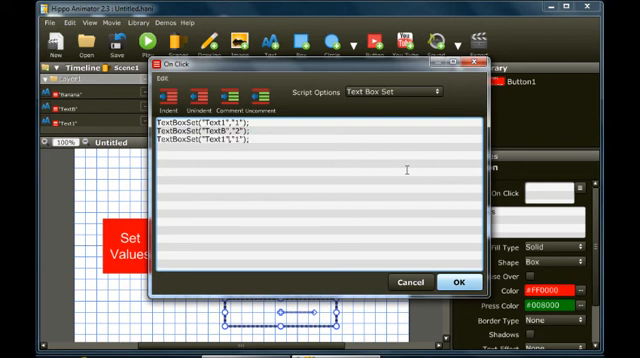
double_click(214, 140)
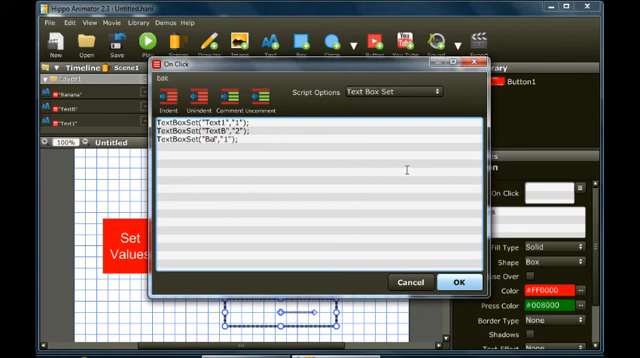
text(Banana)
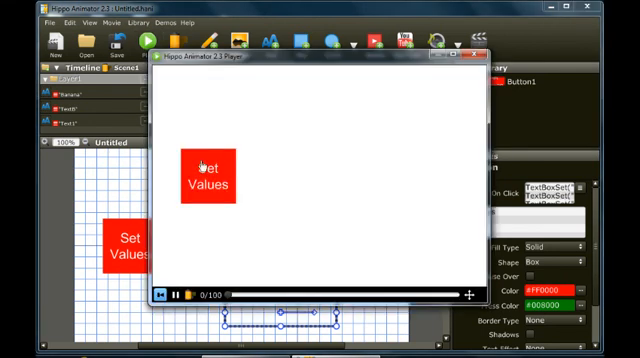
Step: Trigger Set Values in the preview to check the text boxes get filled
click(212, 176)
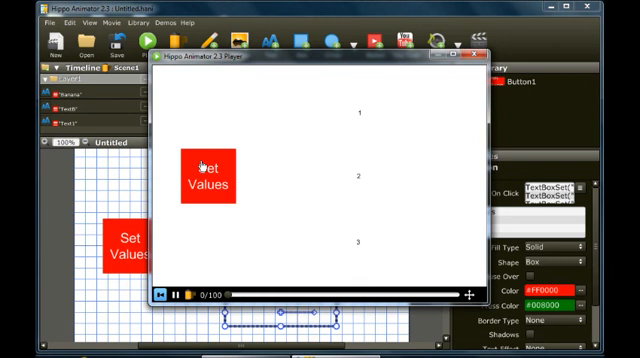